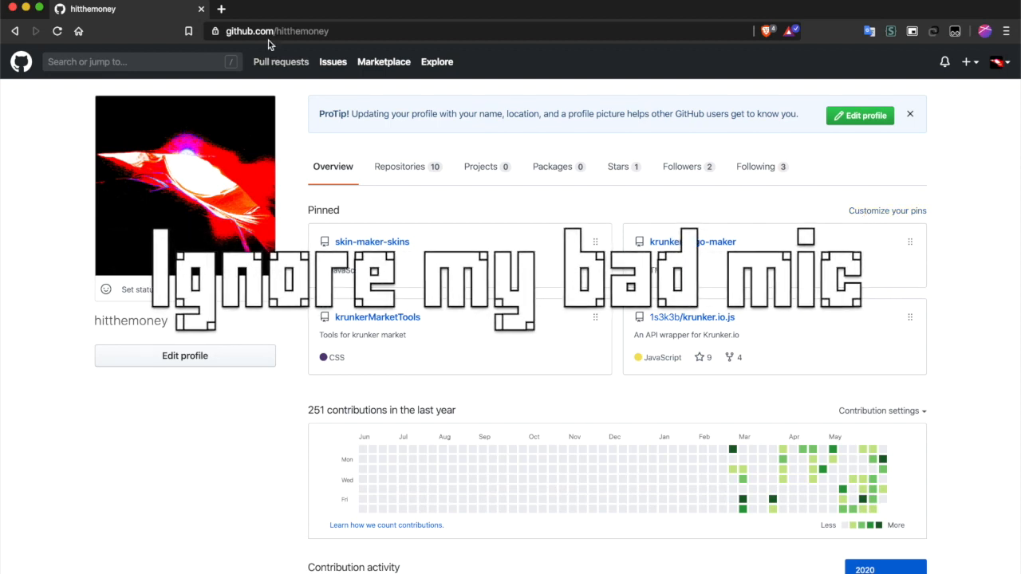
Open hitthemoney.com in a new browser tab via the address bar suggestion for 'hit'
{"action": "left_click", "coordinate": [221, 10]}
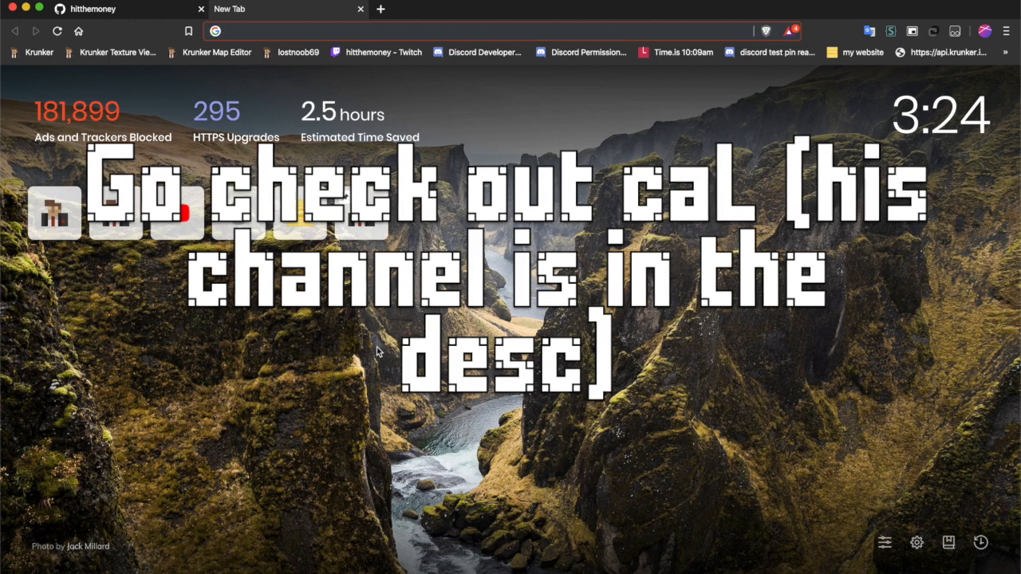
{"action": "type", "text": "hitthemoney.com"}
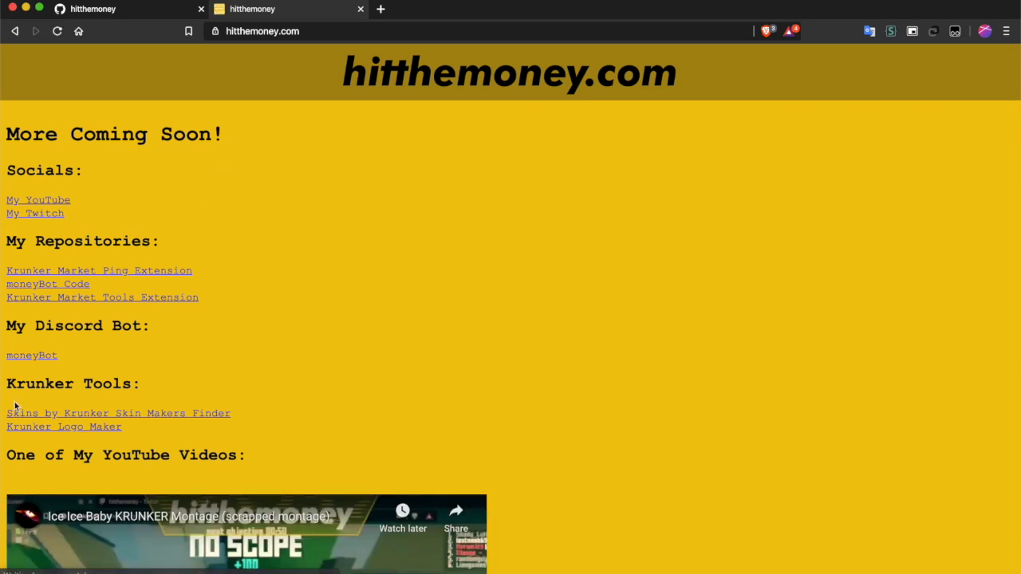
{"action": "mouse_move", "coordinate": [73, 430]}
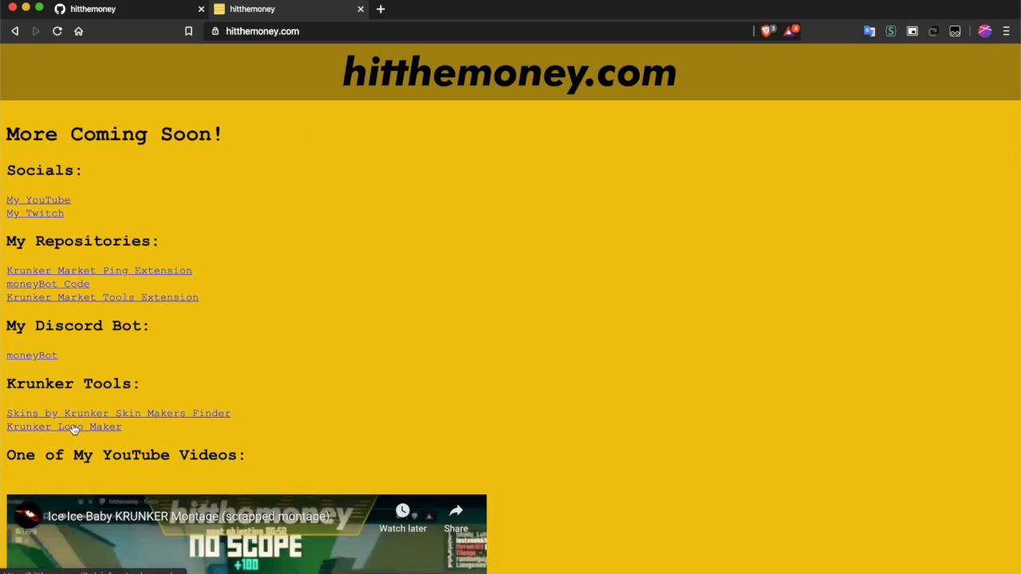
Launch the Krunker Logo Maker and toggle its settings panel so hue, font scale and text box show
{"action": "left_click", "coordinate": [64, 428]}
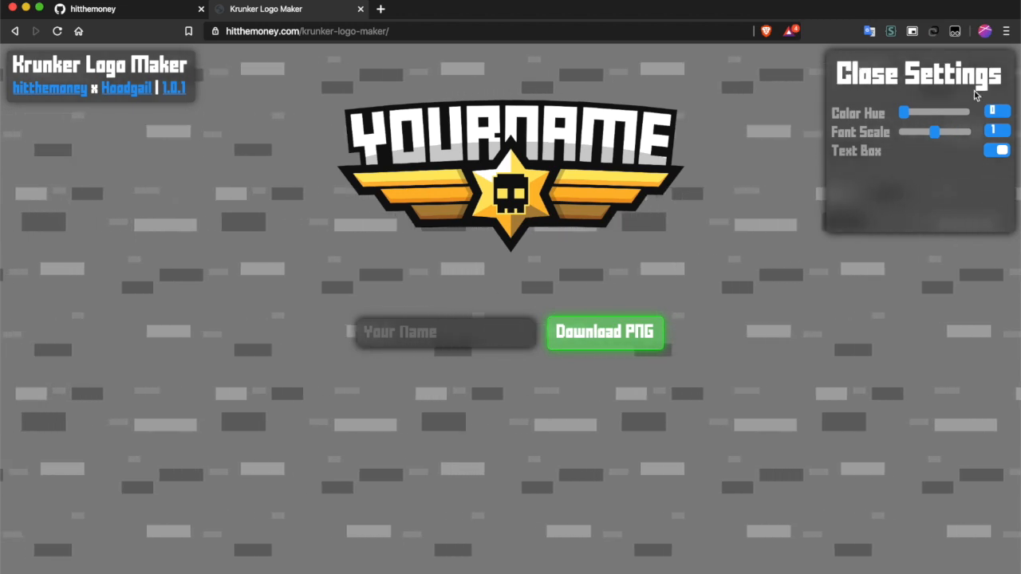
{"action": "left_click", "coordinate": [919, 74]}
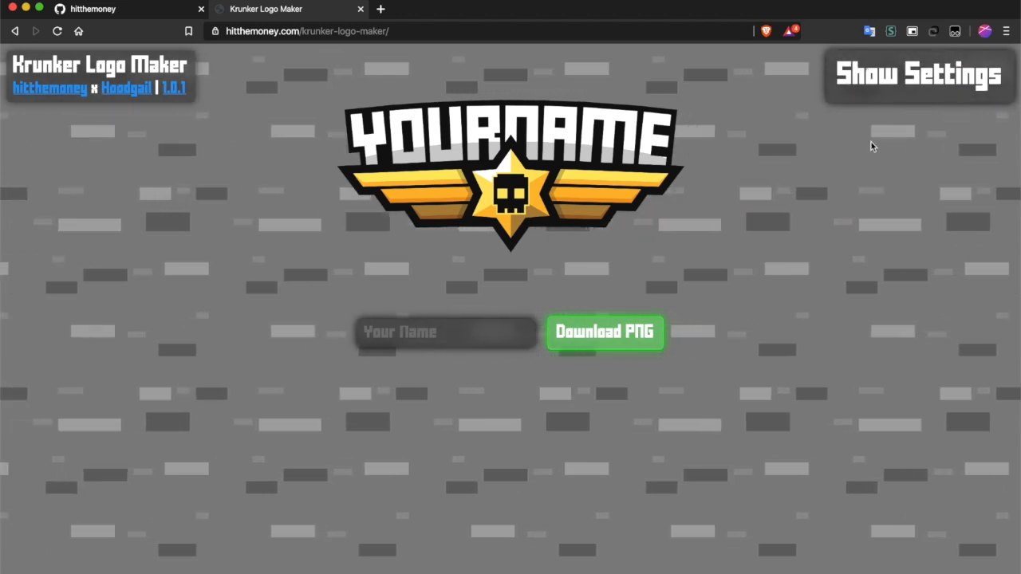
{"action": "left_click", "coordinate": [919, 75]}
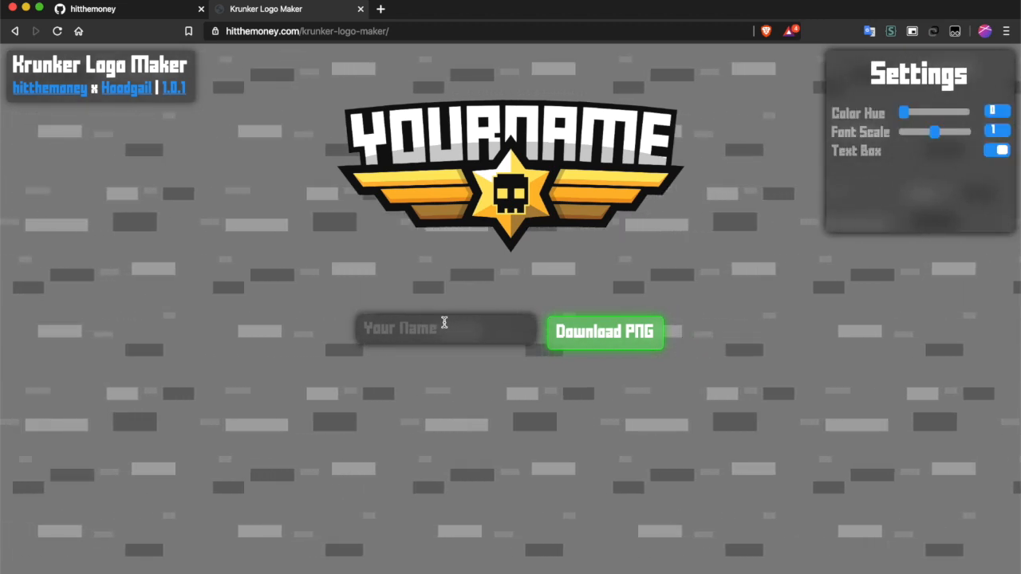
Enter 'hitthemoney' as the logo name so it reads HITTHEMONEY
{"action": "type", "text": "hitthe"}
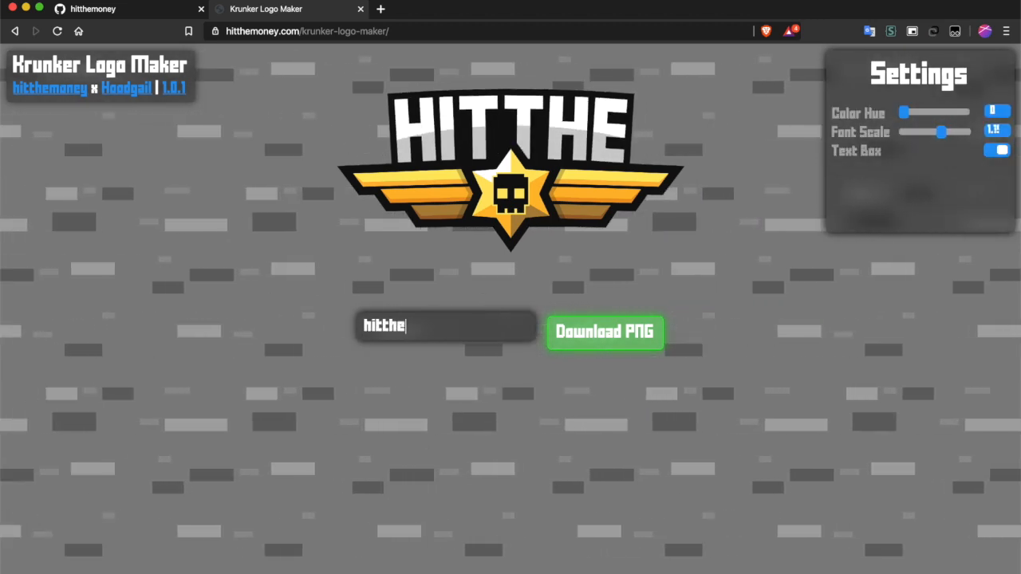
{"action": "type", "text": "money"}
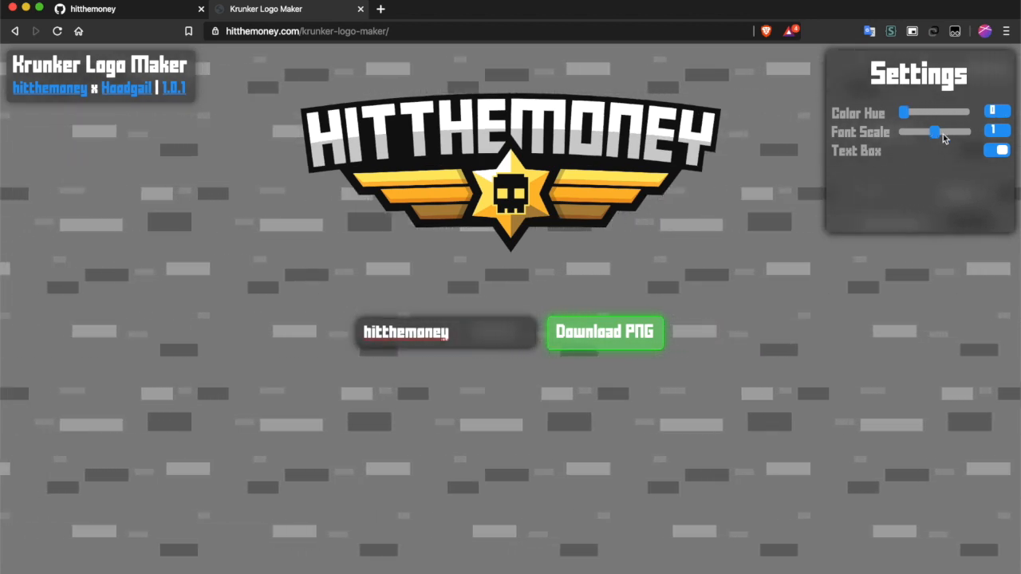
Try font scales 2, 1.5, 0.1, 0.5, 1.1 and 1.2, then return the scale to 1
{"action": "left_click_drag", "start_coordinate": [935, 131], "coordinate": [954, 131]}
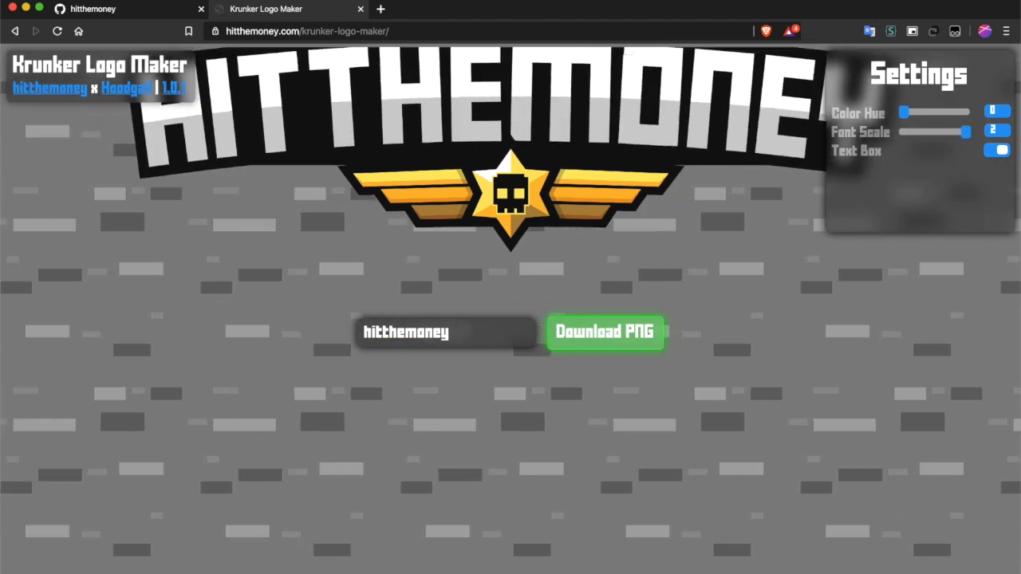
{"action": "left_click_drag", "start_coordinate": [966, 130], "coordinate": [950, 131]}
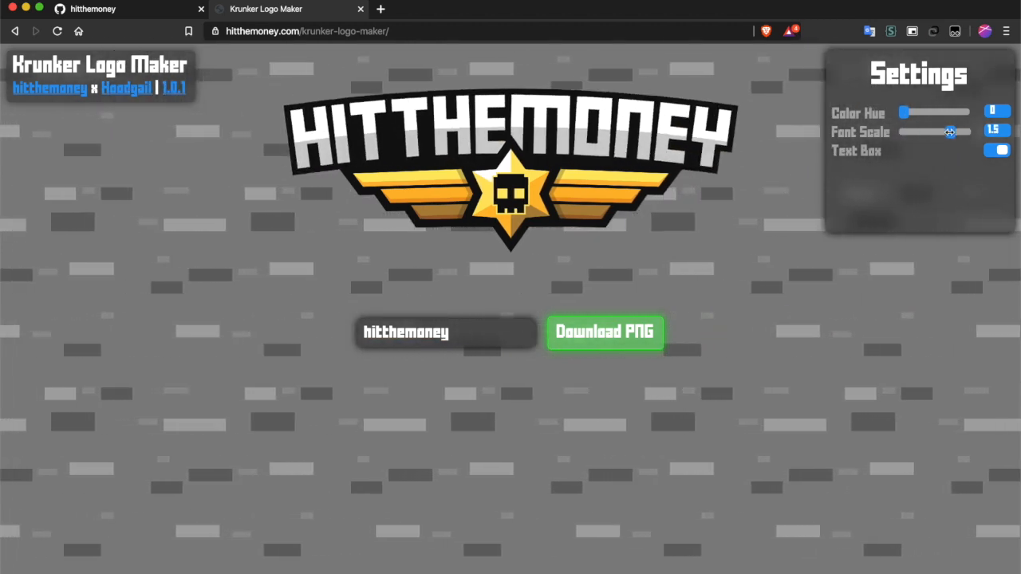
{"action": "left_click_drag", "start_coordinate": [949, 131], "coordinate": [967, 131]}
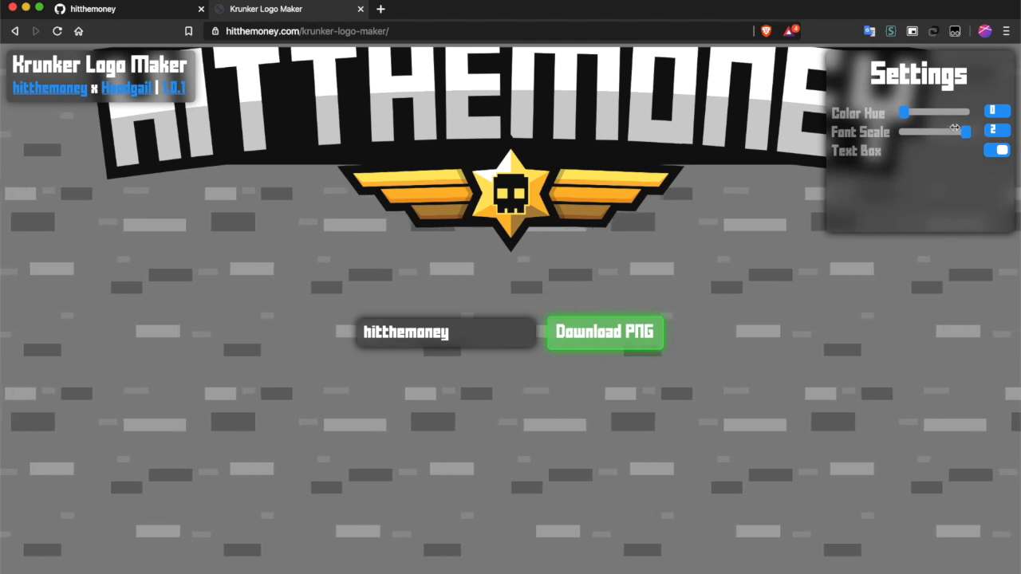
{"action": "left_click_drag", "start_coordinate": [954, 130], "coordinate": [924, 131]}
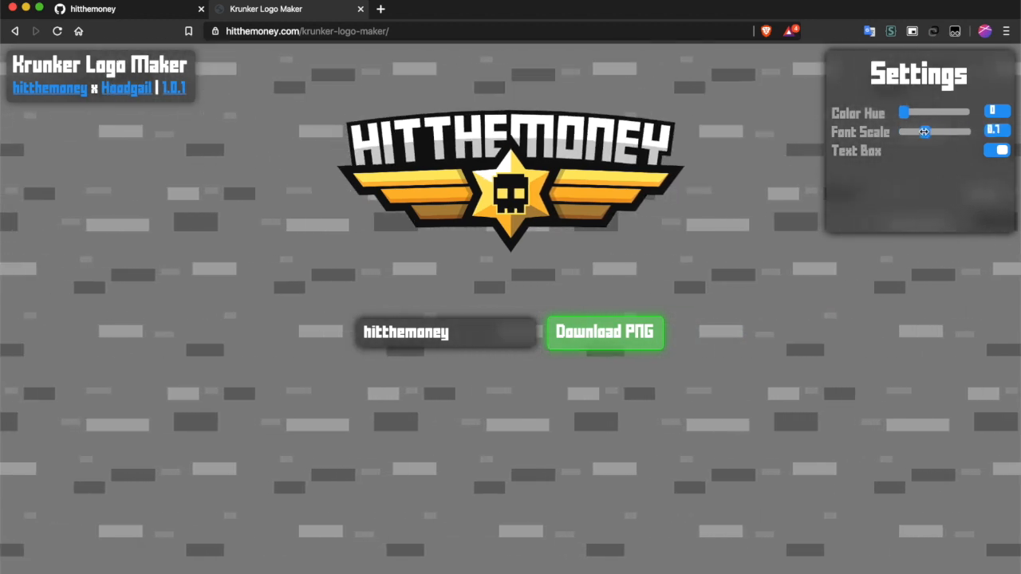
{"action": "left_click_drag", "start_coordinate": [926, 131], "coordinate": [934, 131]}
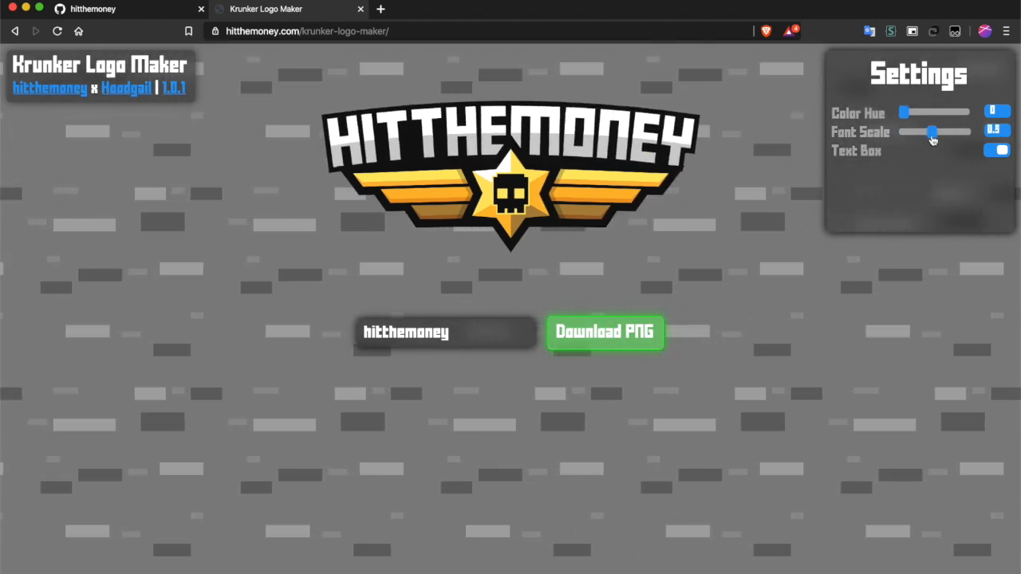
{"action": "left_click_drag", "start_coordinate": [932, 131], "coordinate": [939, 131]}
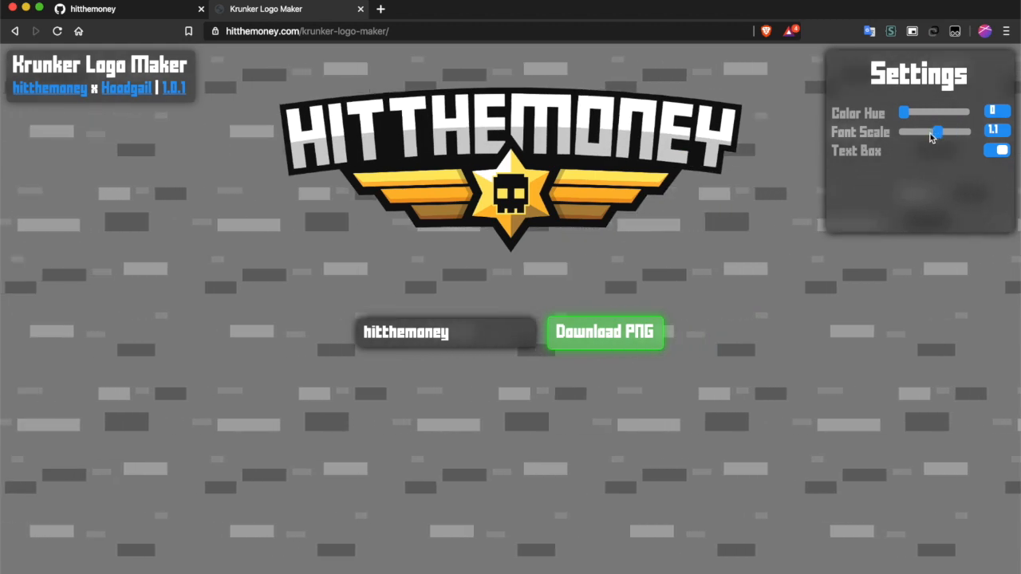
{"action": "left_click_drag", "start_coordinate": [940, 131], "coordinate": [933, 131]}
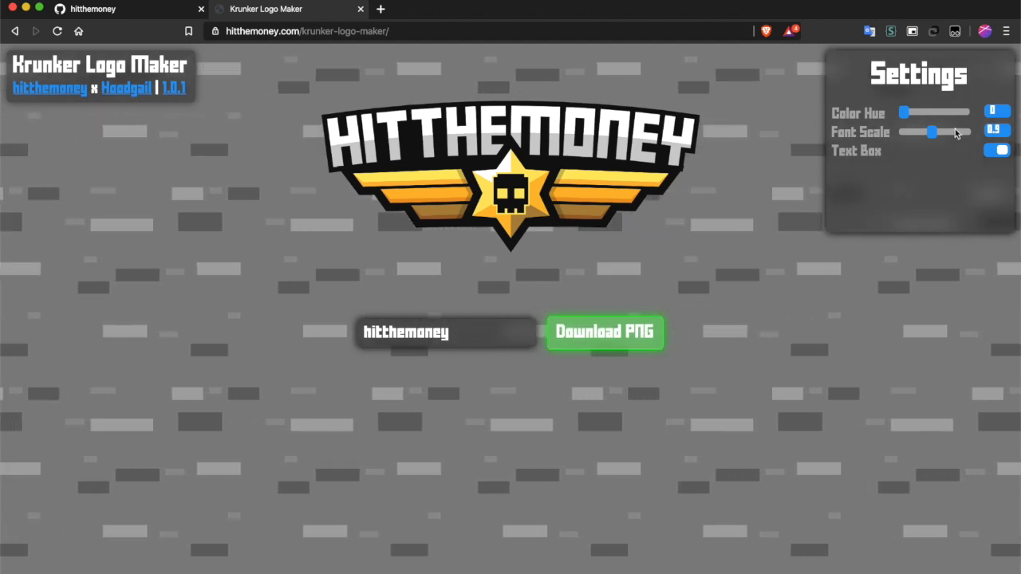
{"action": "left_click_drag", "start_coordinate": [932, 131], "coordinate": [942, 131]}
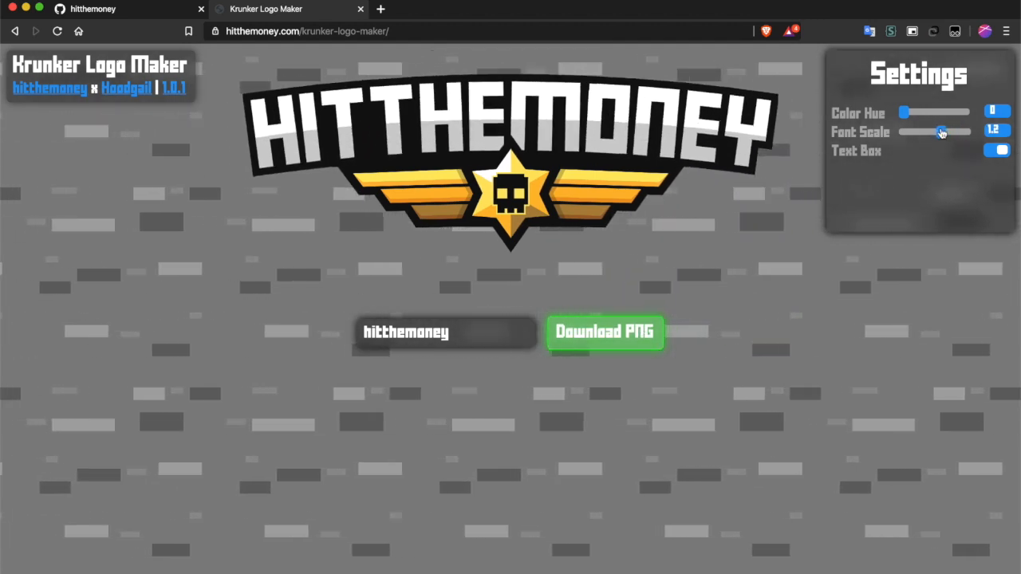
{"action": "left_click_drag", "start_coordinate": [942, 131], "coordinate": [954, 131]}
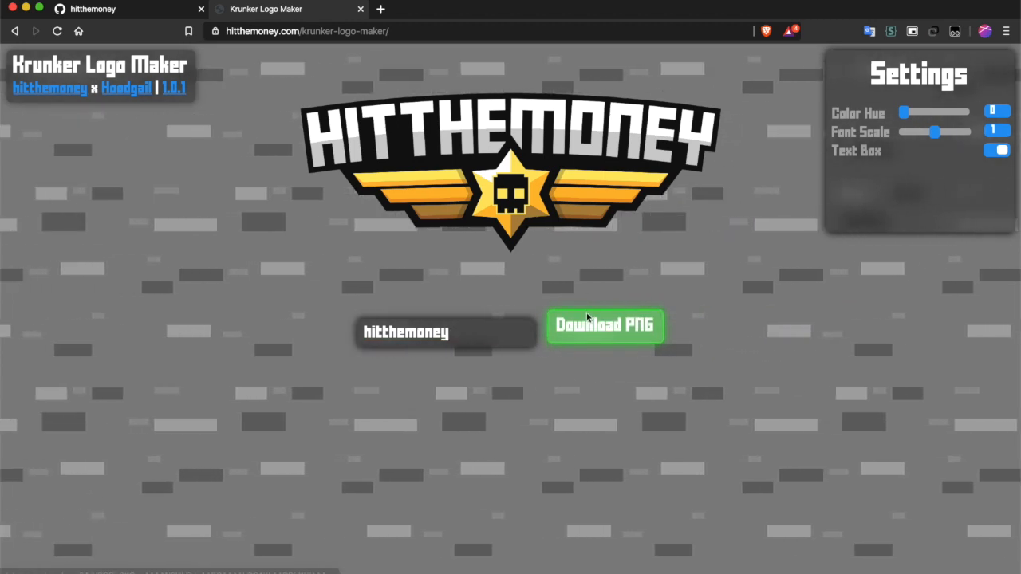
{"action": "left_click", "coordinate": [603, 325]}
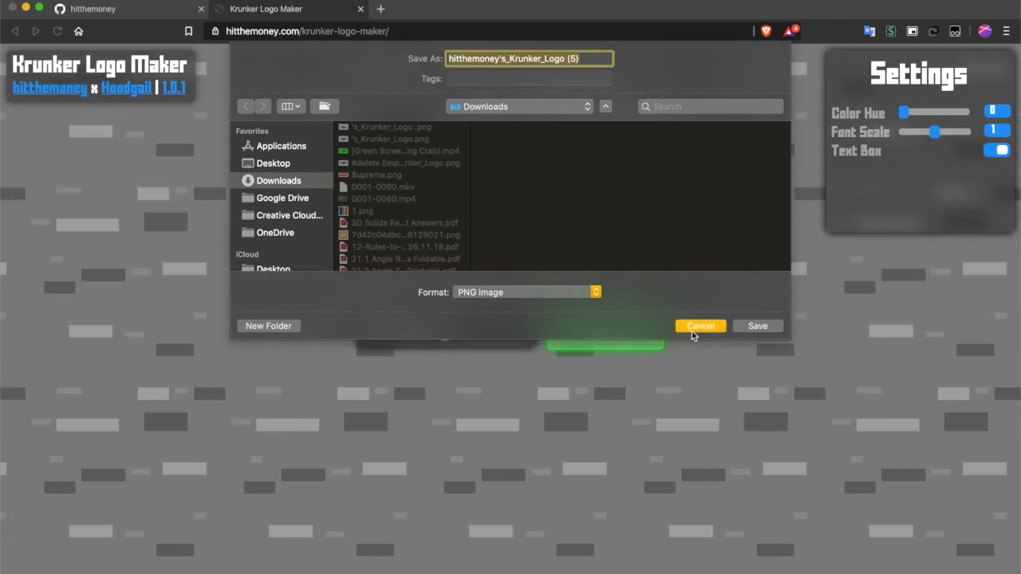
{"action": "left_click", "coordinate": [699, 325]}
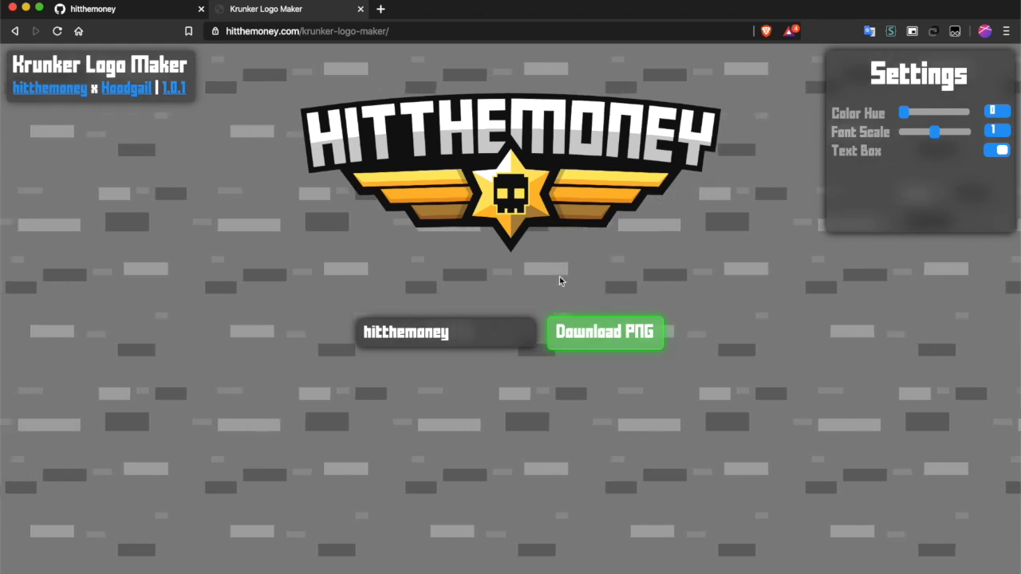
{"action": "left_click", "coordinate": [447, 332]}
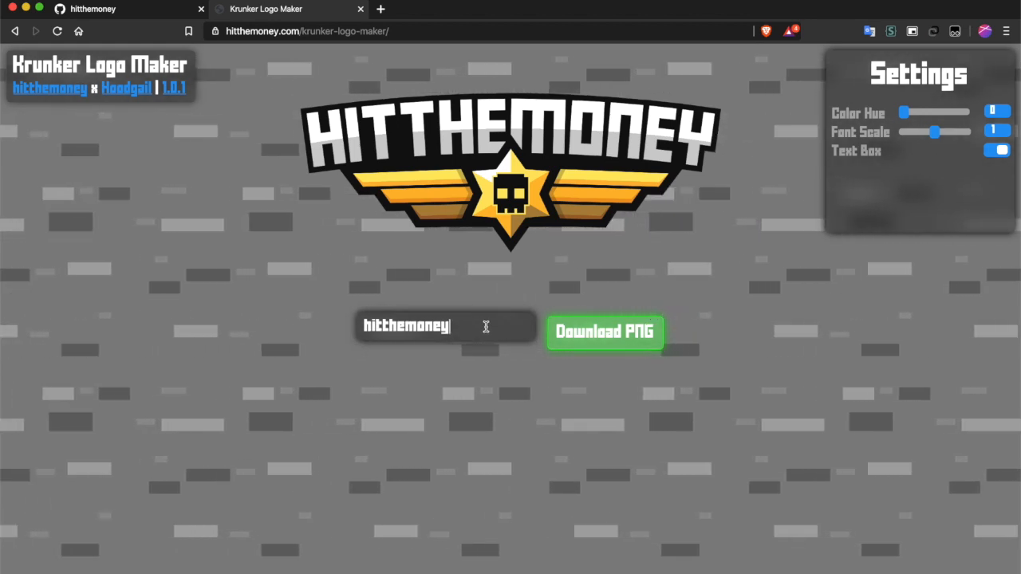
Make the logo read USE CODE CAL at font scale 1.1 with a green colour hue of 55
{"action": "type", "text": "use code cal"}
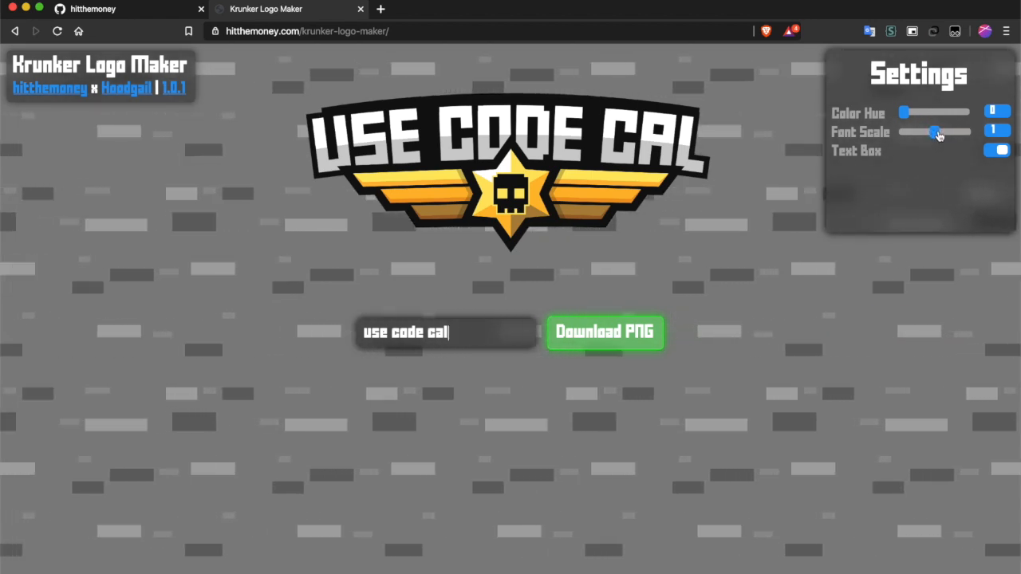
{"action": "left_click_drag", "start_coordinate": [933, 131], "coordinate": [940, 131]}
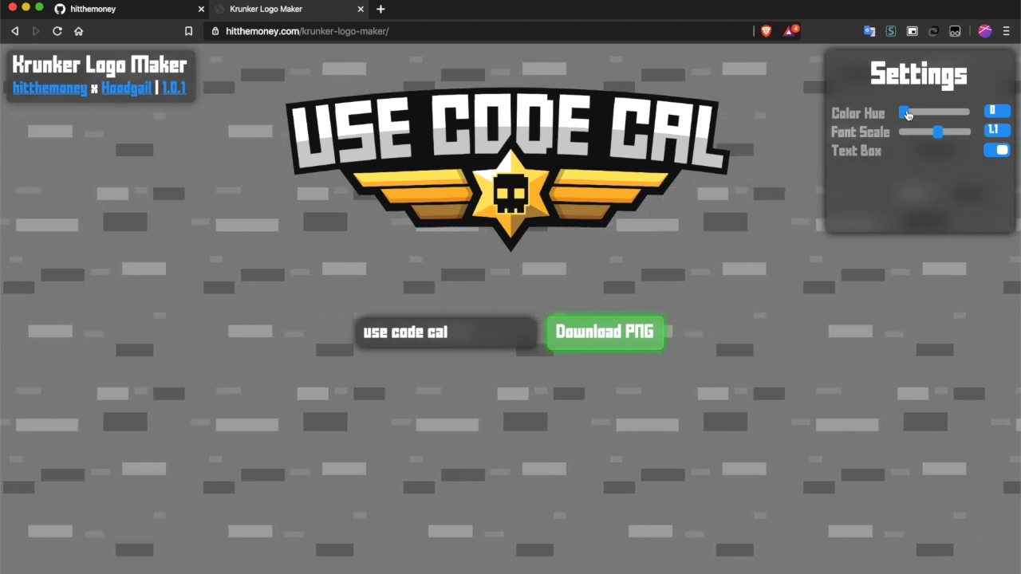
{"action": "left_click_drag", "start_coordinate": [903, 112], "coordinate": [915, 112]}
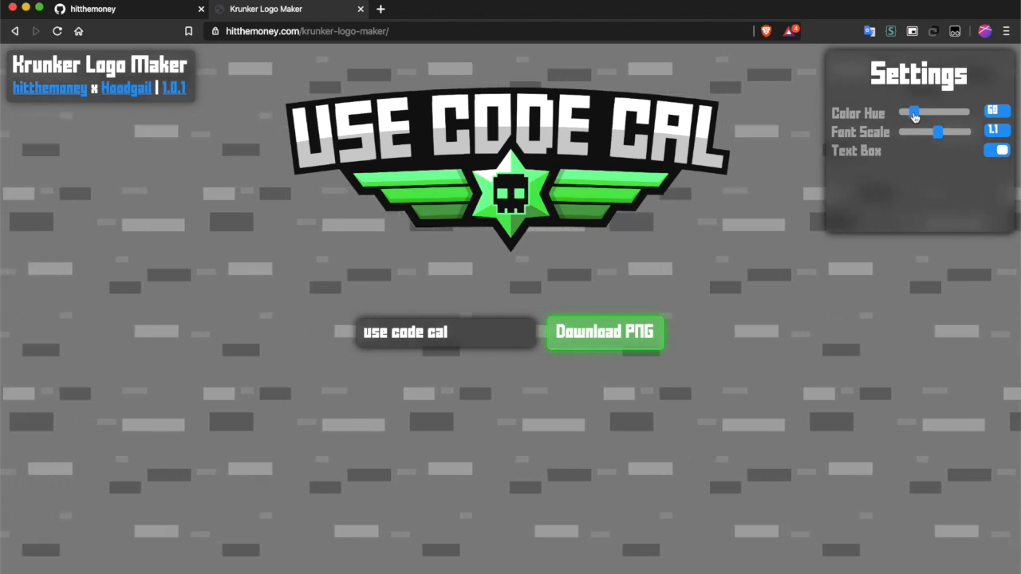
{"action": "left_click_drag", "start_coordinate": [916, 111], "coordinate": [913, 112]}
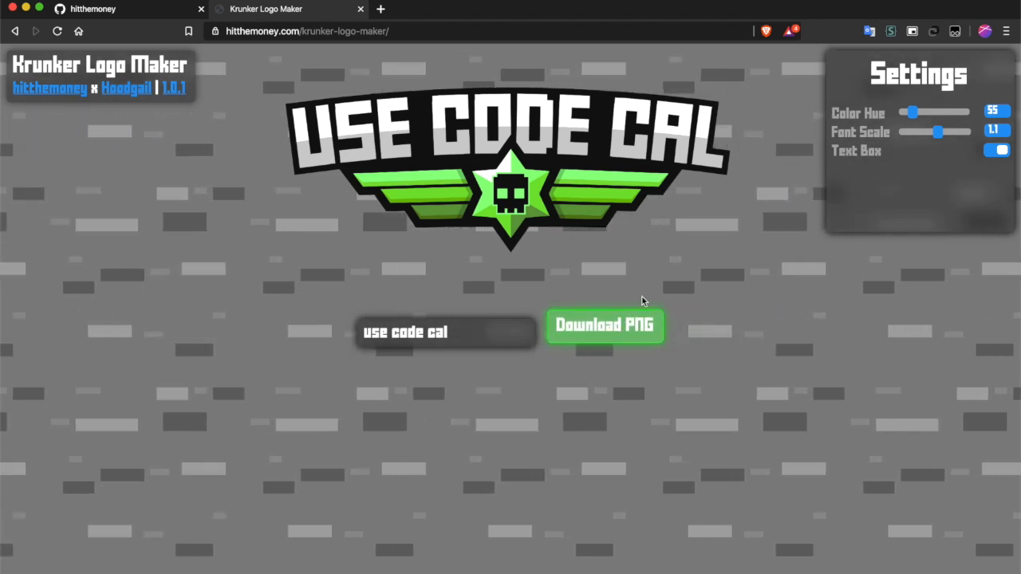
Download the USE CODE CAL logo as a PNG to Downloads, then raise the font scale to 1.4
{"action": "left_click", "coordinate": [603, 326]}
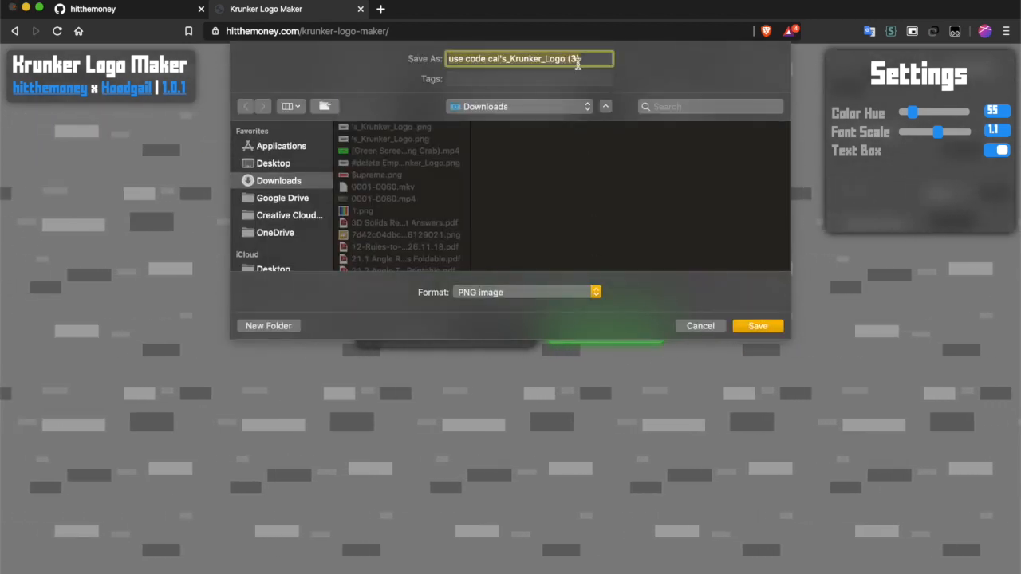
{"action": "left_click", "coordinate": [757, 326]}
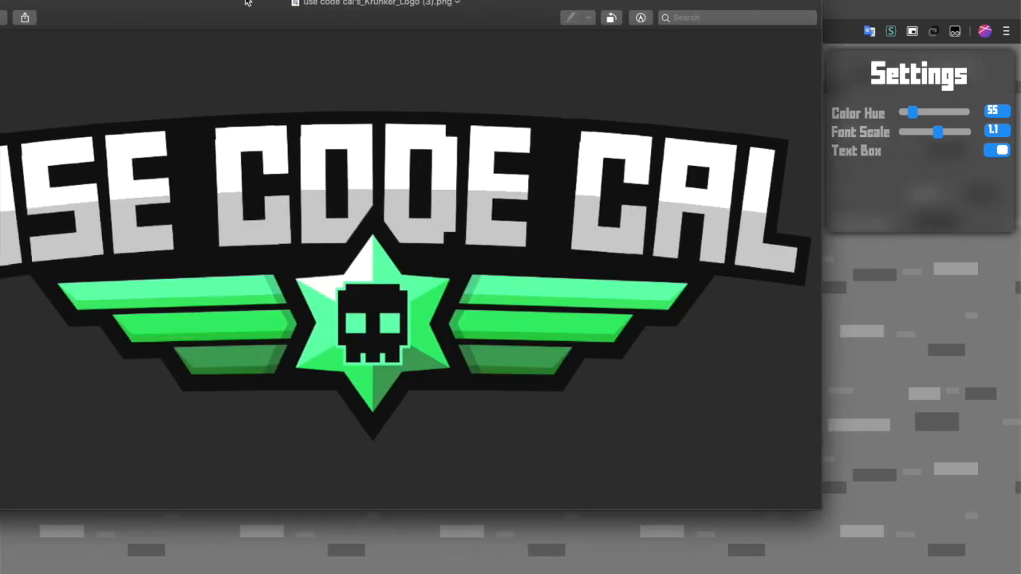
{"action": "left_click_drag", "start_coordinate": [938, 131], "coordinate": [948, 131]}
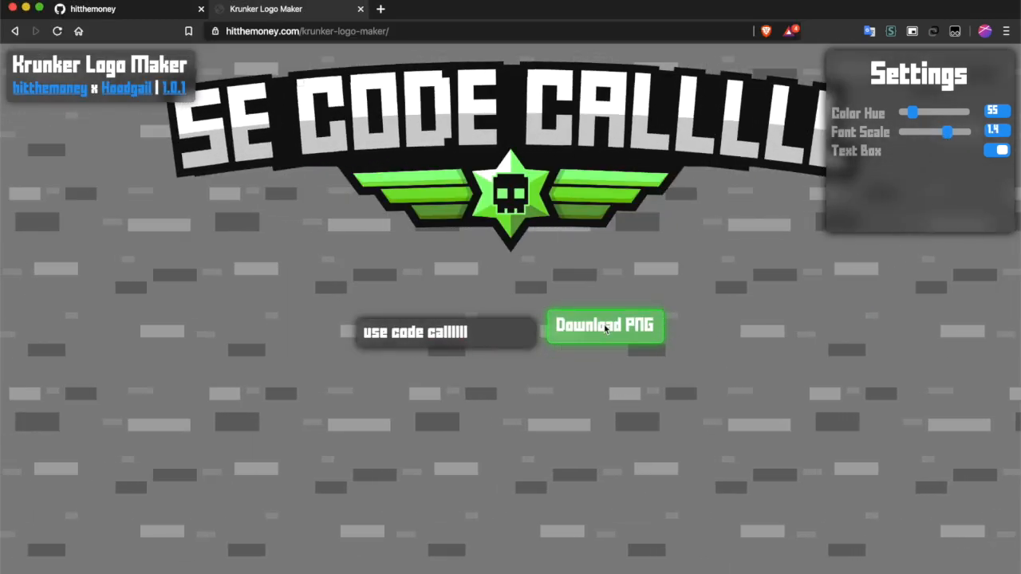
Save the USE CODE CALLLLL logo PNG to Downloads and change the name to 'Jytesh'
{"action": "left_click", "coordinate": [603, 326]}
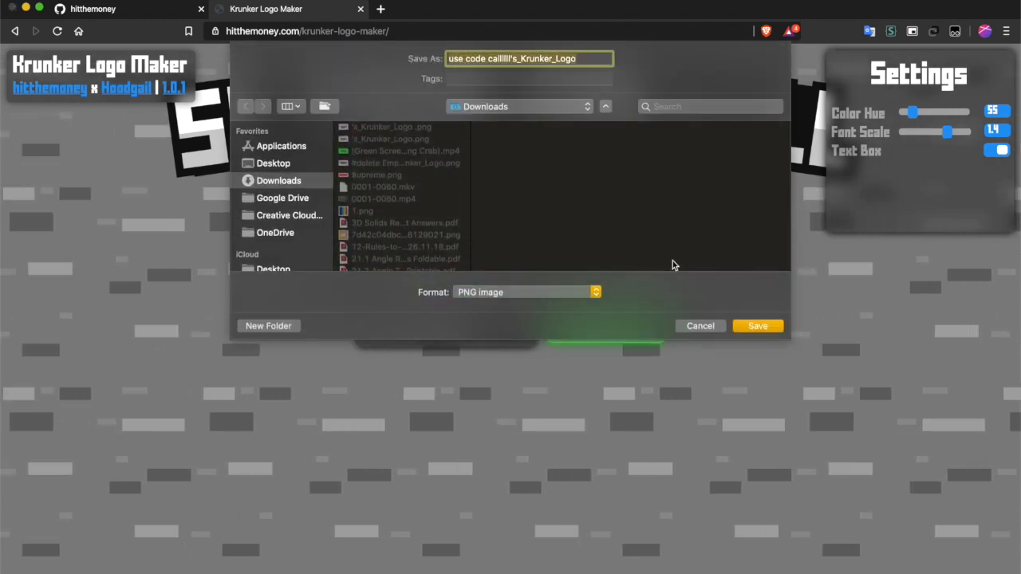
{"action": "left_click", "coordinate": [757, 325]}
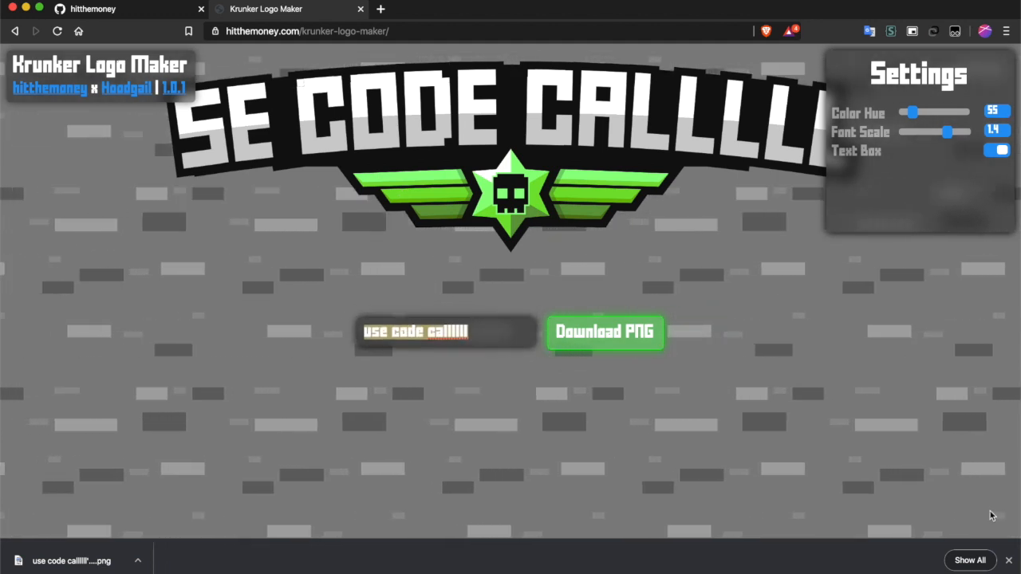
{"action": "type", "text": "Jytesh"}
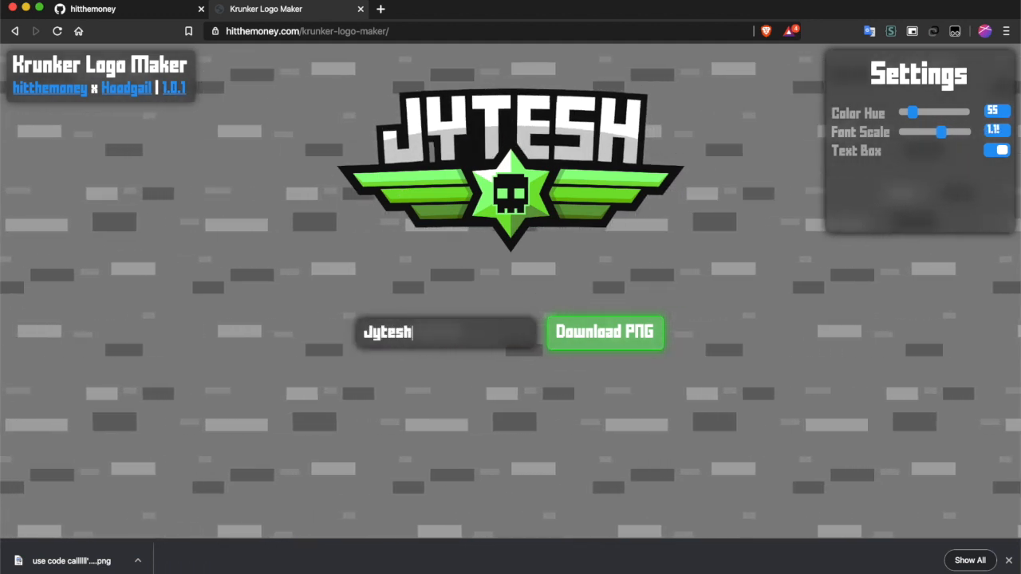
Toggle the Text Box option a few times leaving it on, then enlarge JYTESH to font scale 1.4
{"action": "left_click", "coordinate": [998, 150]}
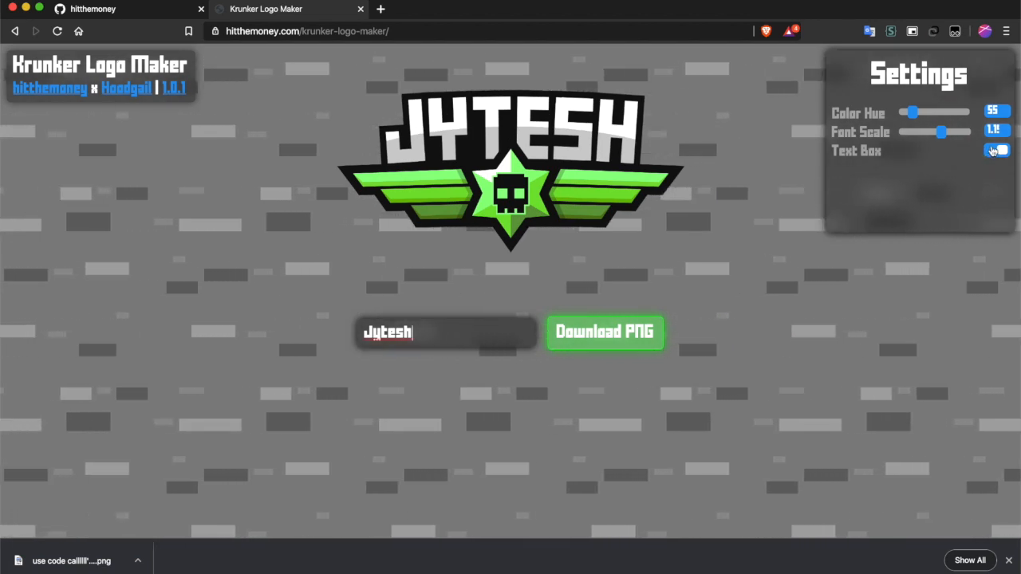
{"action": "left_click", "coordinate": [996, 150]}
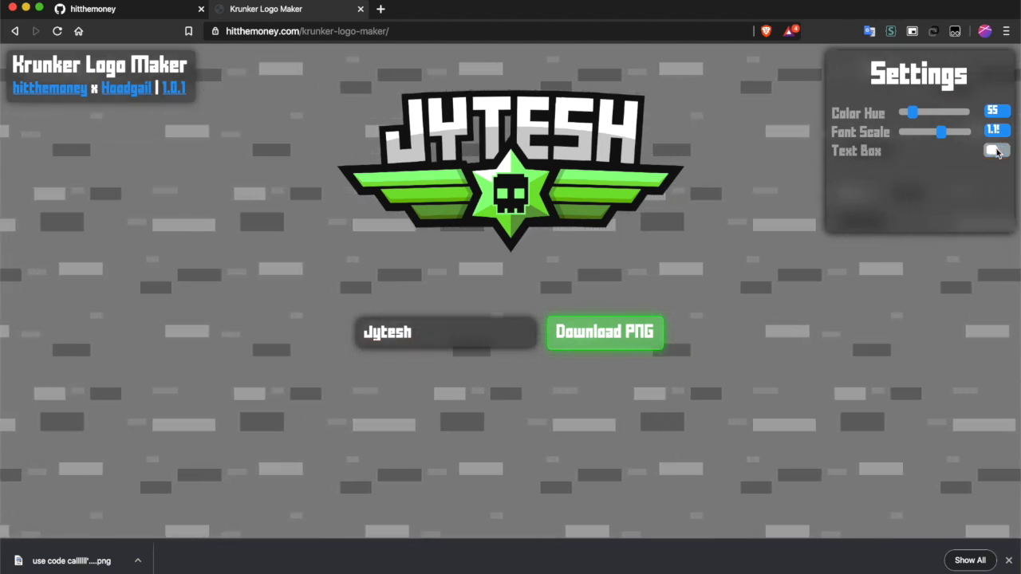
{"action": "left_click", "coordinate": [997, 150]}
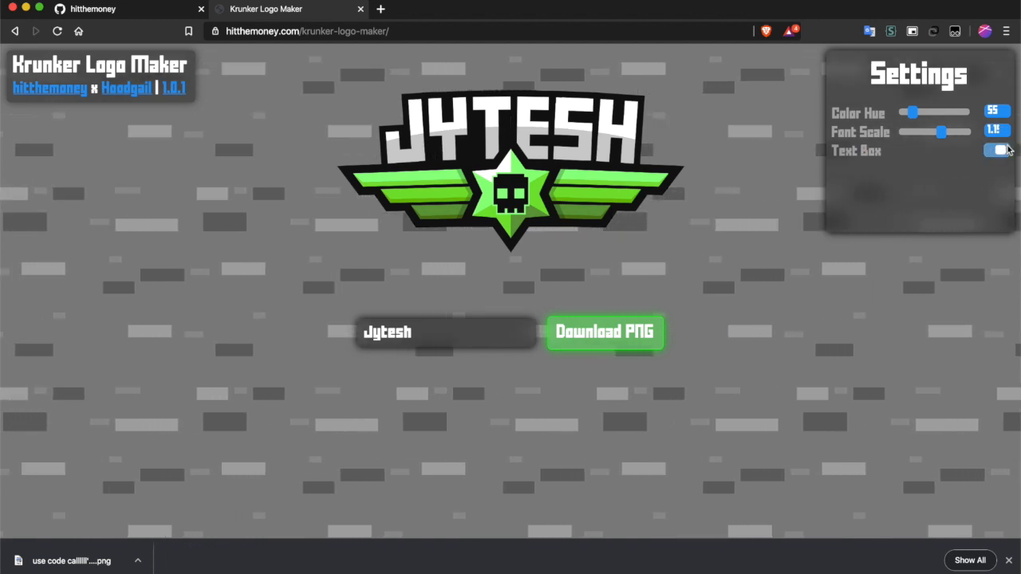
{"action": "left_click", "coordinate": [999, 150]}
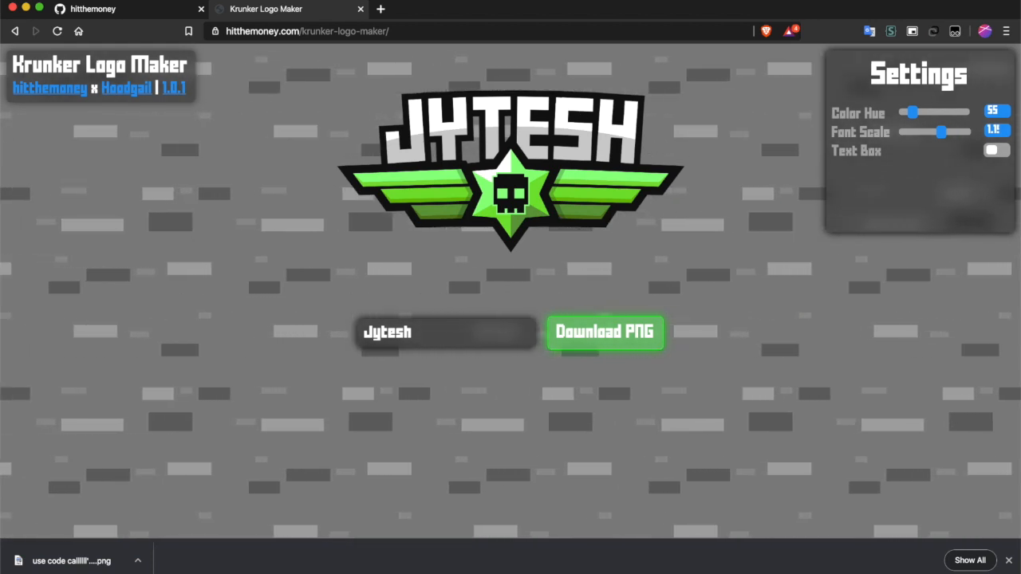
{"action": "left_click", "coordinate": [993, 150]}
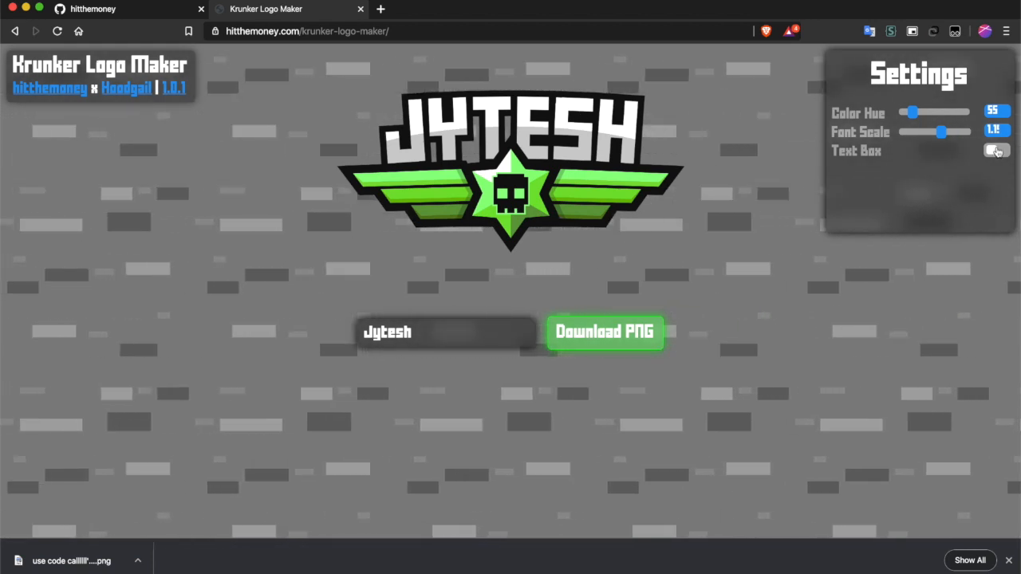
{"action": "left_click", "coordinate": [995, 150]}
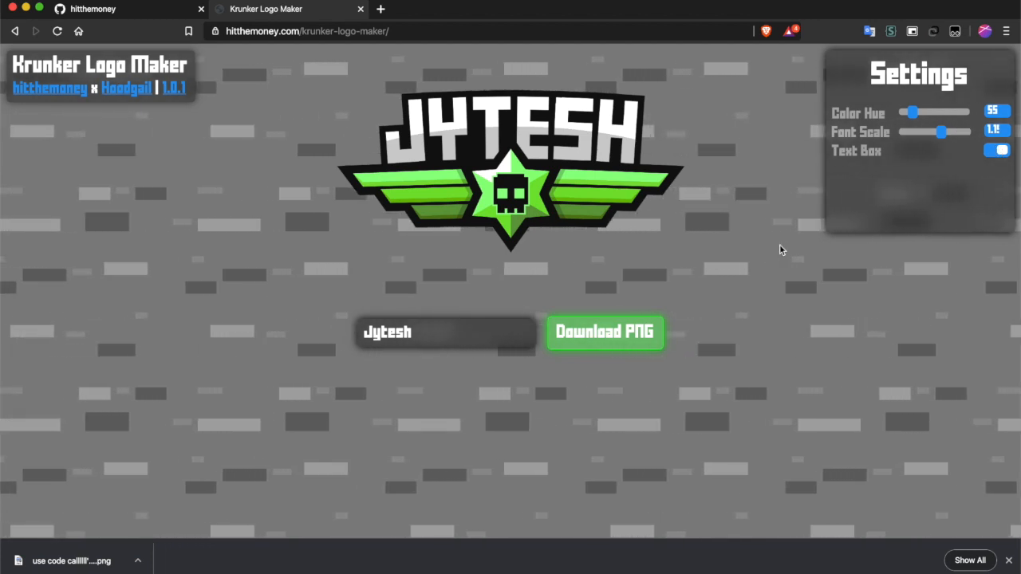
{"action": "left_click", "coordinate": [445, 334]}
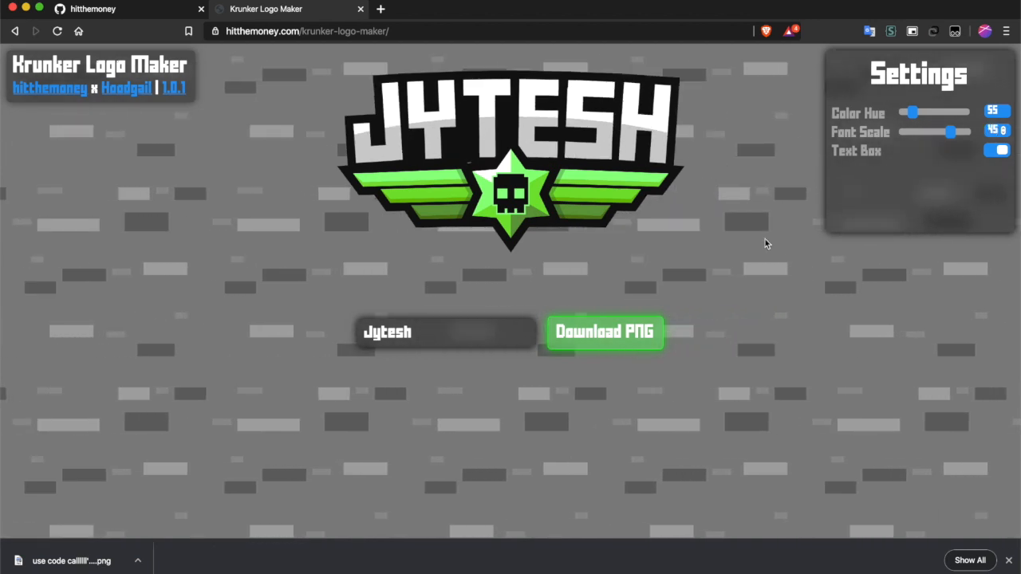
Download the JYTESH logo PNG to Downloads and open the file from Chrome's download bar
{"action": "left_click", "coordinate": [603, 327]}
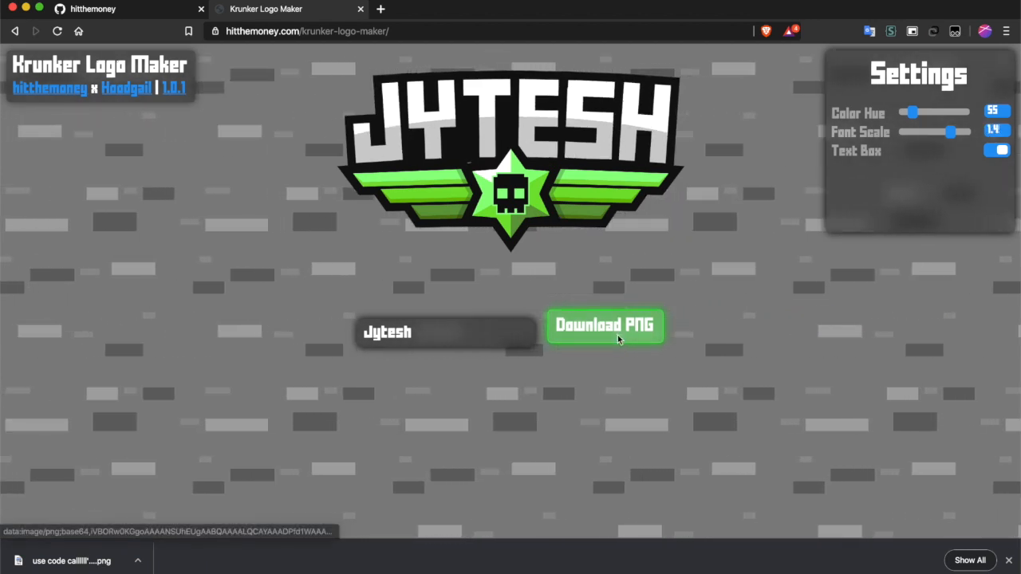
{"action": "left_click", "coordinate": [603, 326]}
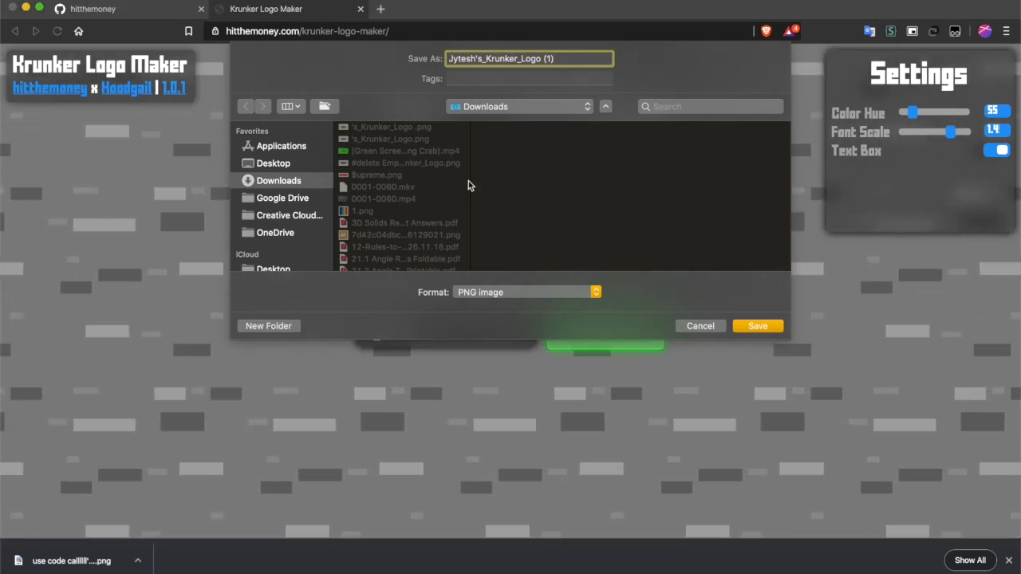
{"action": "left_click", "coordinate": [757, 326]}
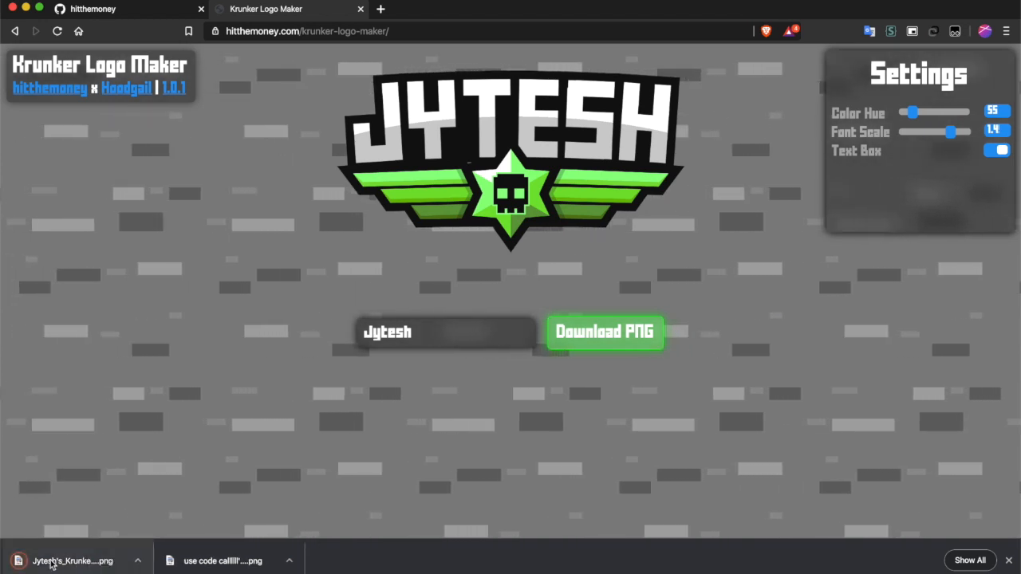
{"action": "left_click", "coordinate": [71, 561]}
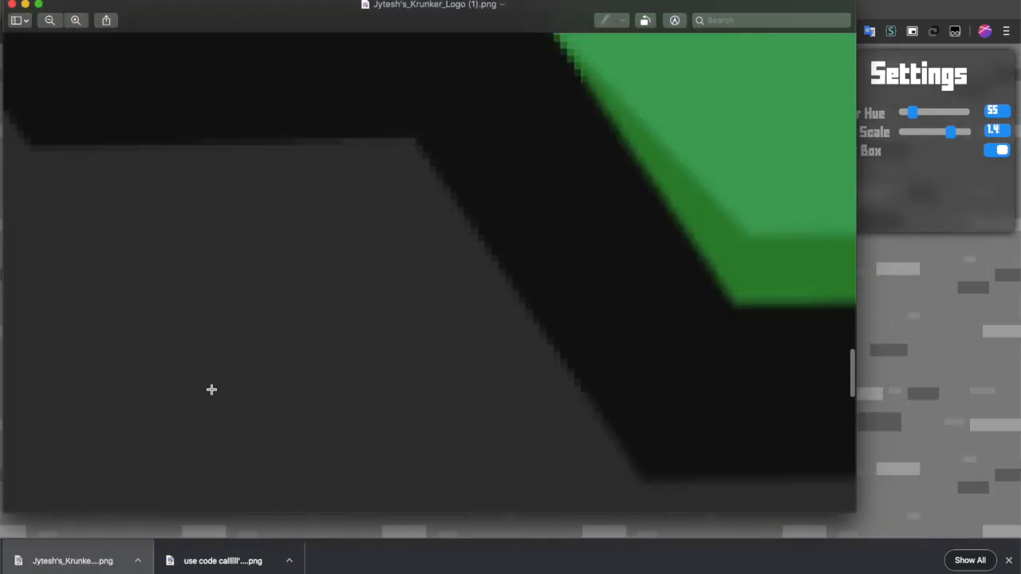
Zoom into the JYTESH image in Preview and bring up Markup's full colour panel via Show Colors
{"action": "scroll", "scroll_direction": "down", "scroll_amount": 3}
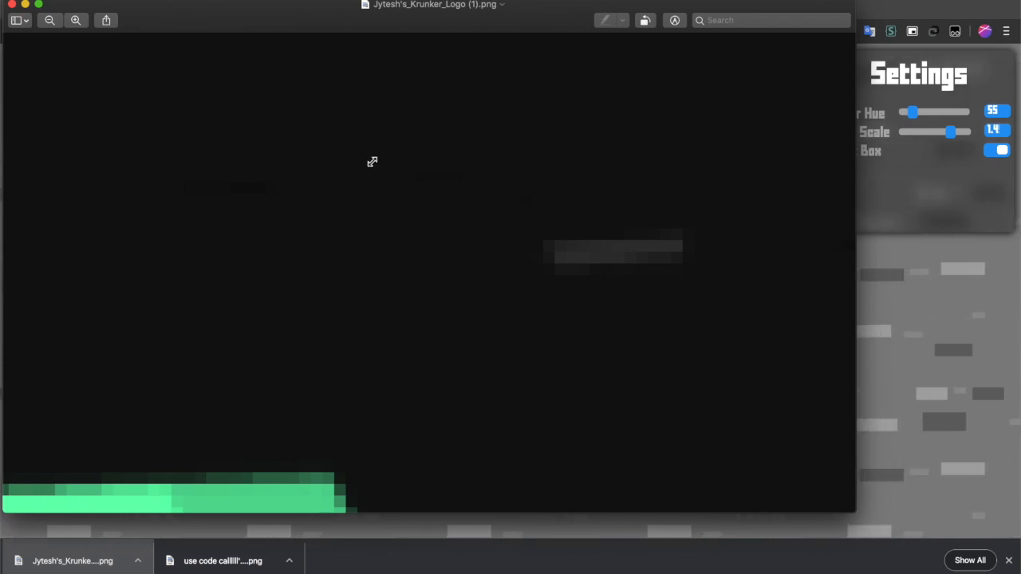
{"action": "left_click_drag", "start_coordinate": [367, 158], "coordinate": [822, 367]}
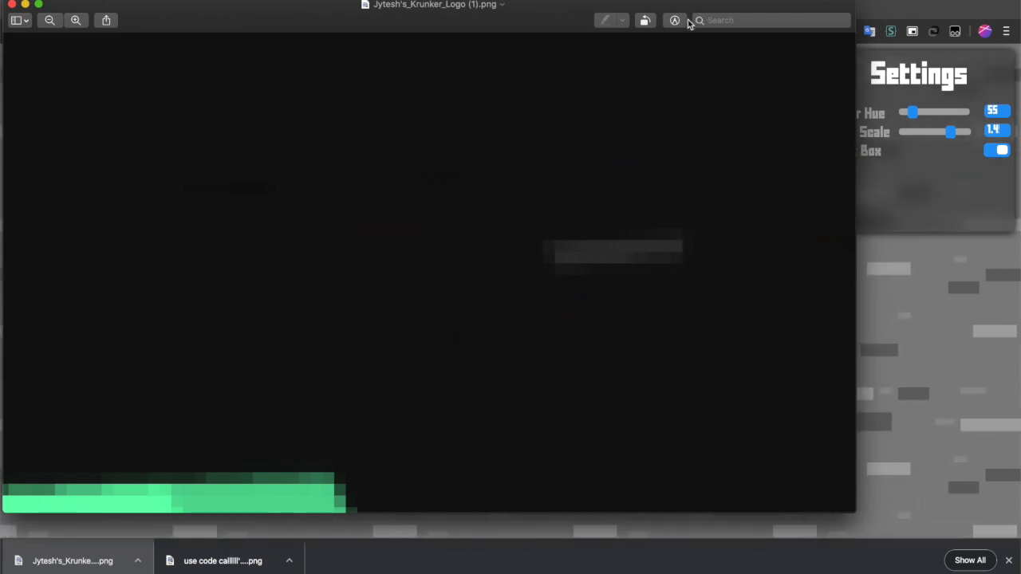
{"action": "left_click", "coordinate": [674, 19]}
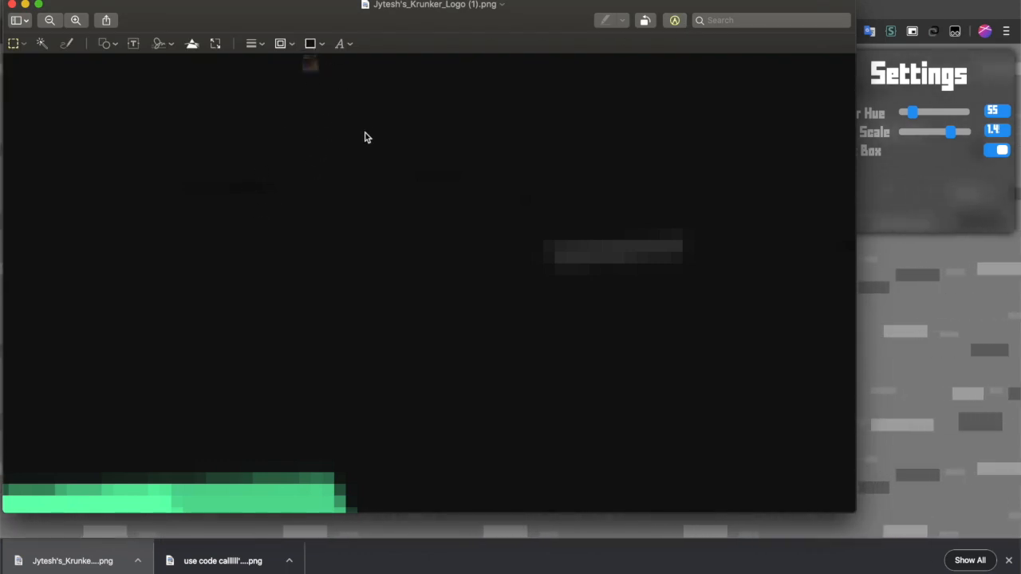
{"action": "left_click", "coordinate": [310, 45]}
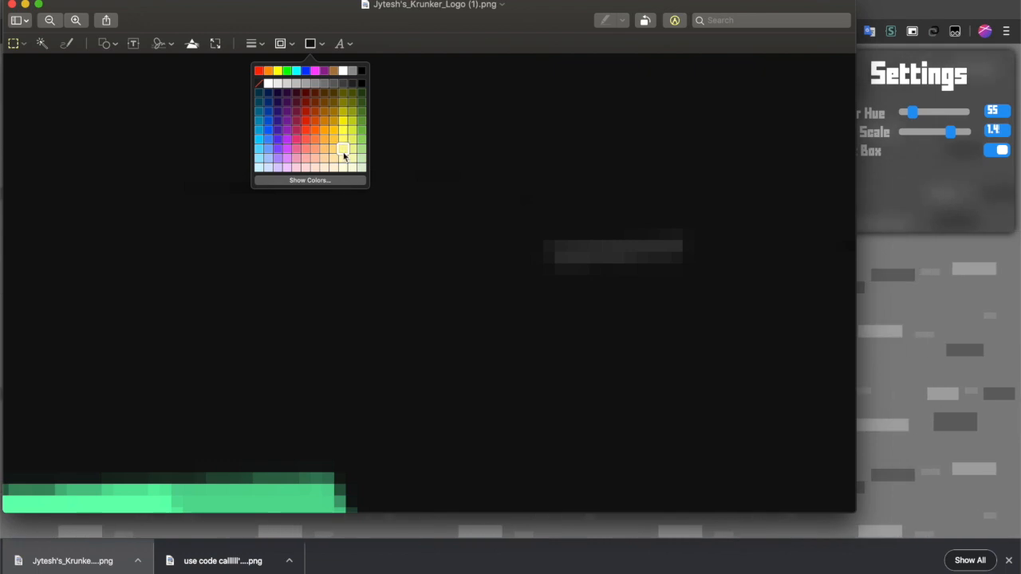
{"action": "left_click", "coordinate": [309, 179]}
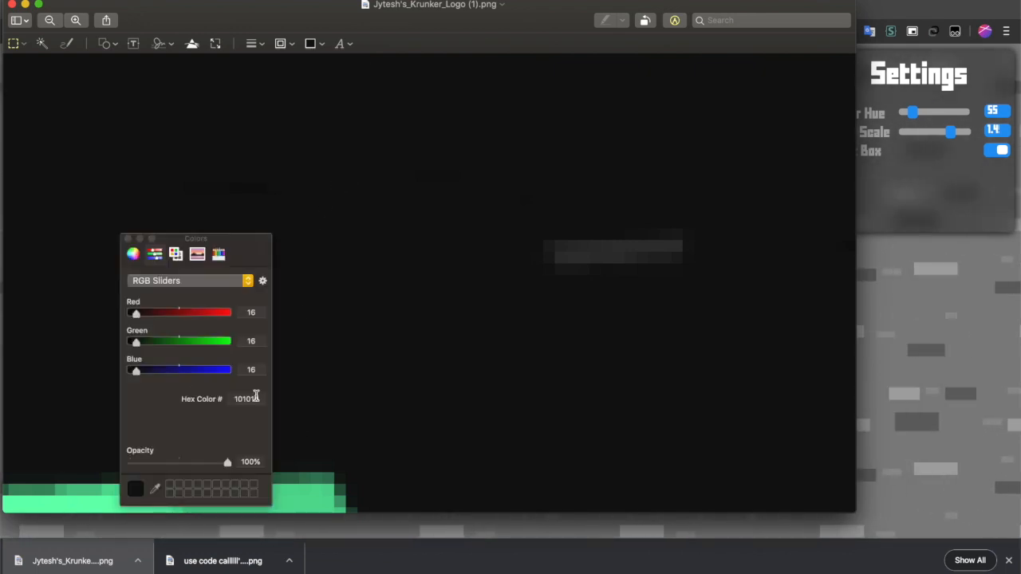